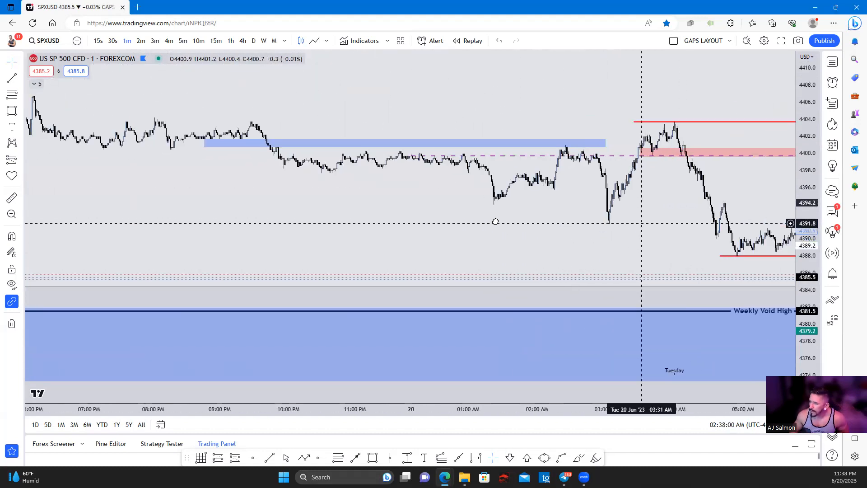
# Reset the SPXUSD chart view so Tuesday's full session shows on 5-minute candles.
pyautogui.hscroll(3)
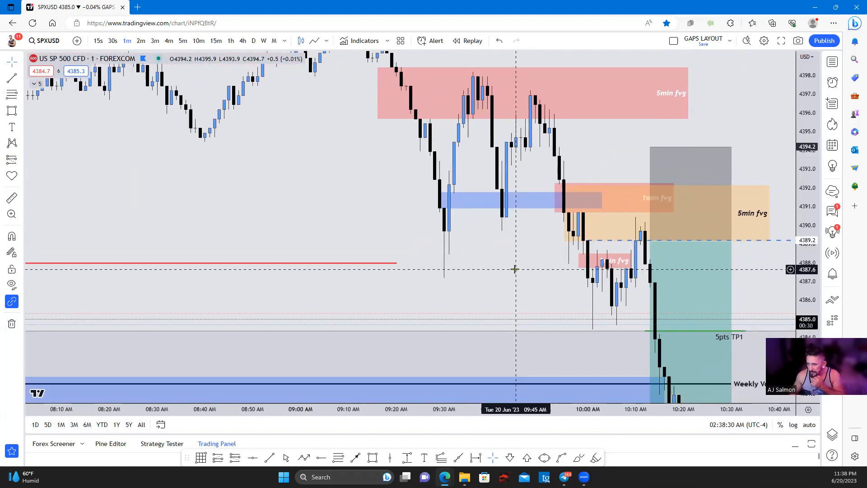
pyautogui.moveTo(521, 285)
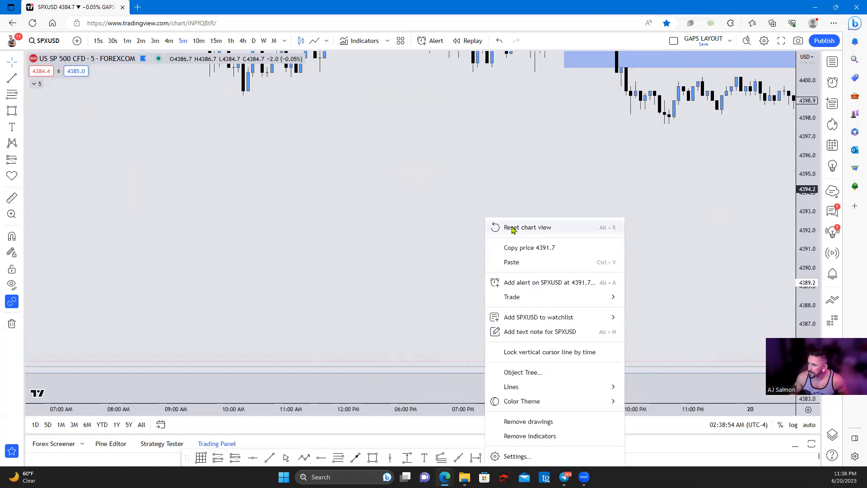
pyautogui.click(526, 227)
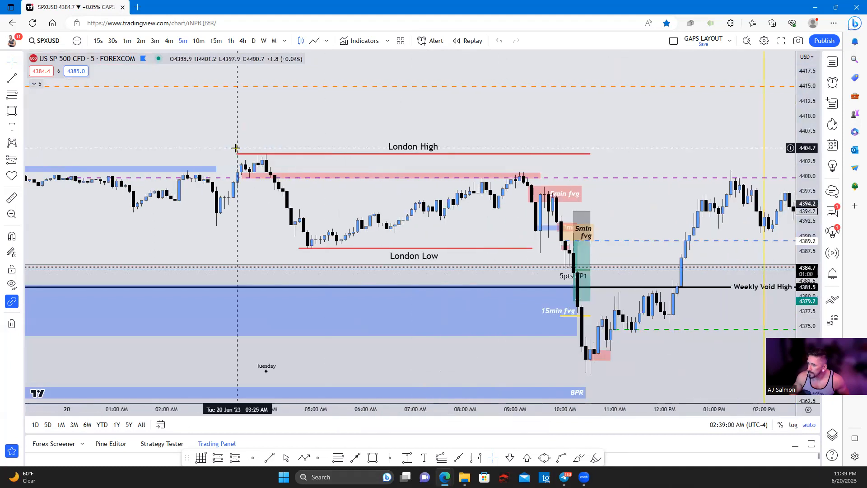
pyautogui.moveTo(334, 209)
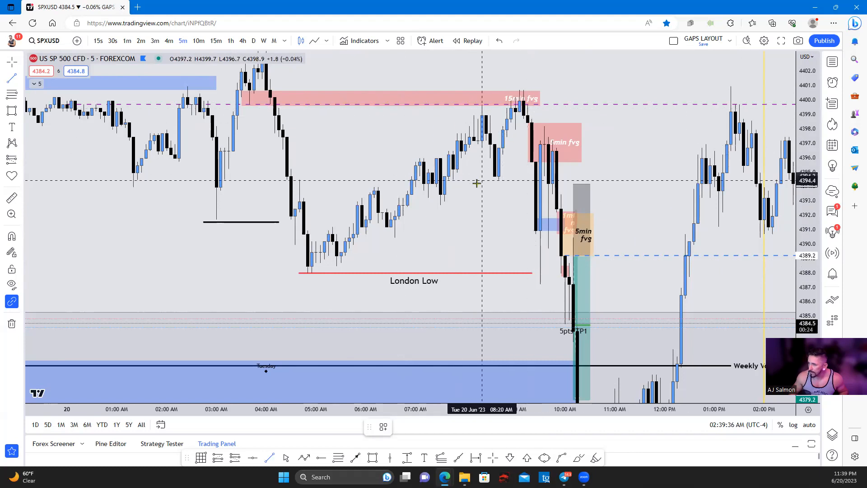
pyautogui.moveTo(490, 180)
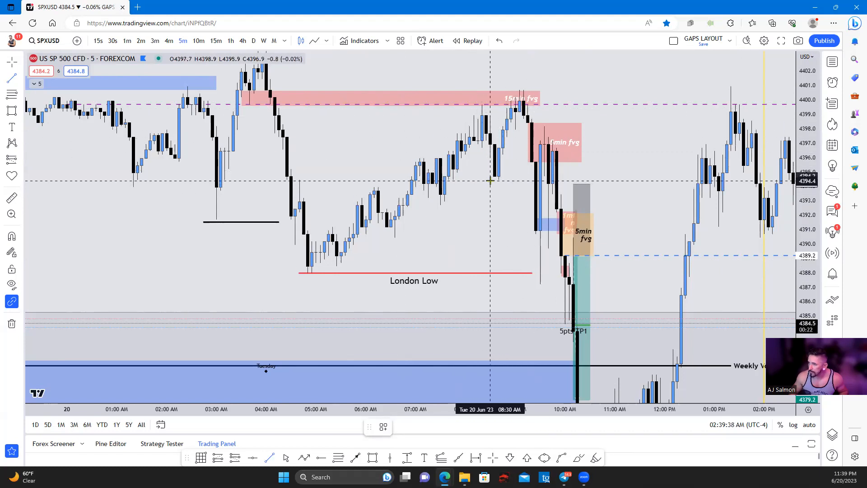
# Draw two black horizontal lines under swing lows between the London Low and the 9 AM high.
pyautogui.moveTo(489, 181); pyautogui.dragTo(531, 180)
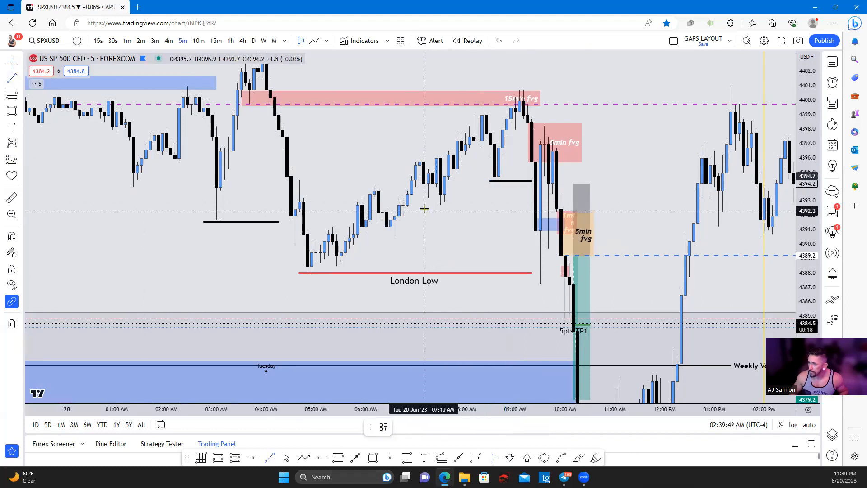
pyautogui.moveTo(428, 206); pyautogui.dragTo(532, 206)
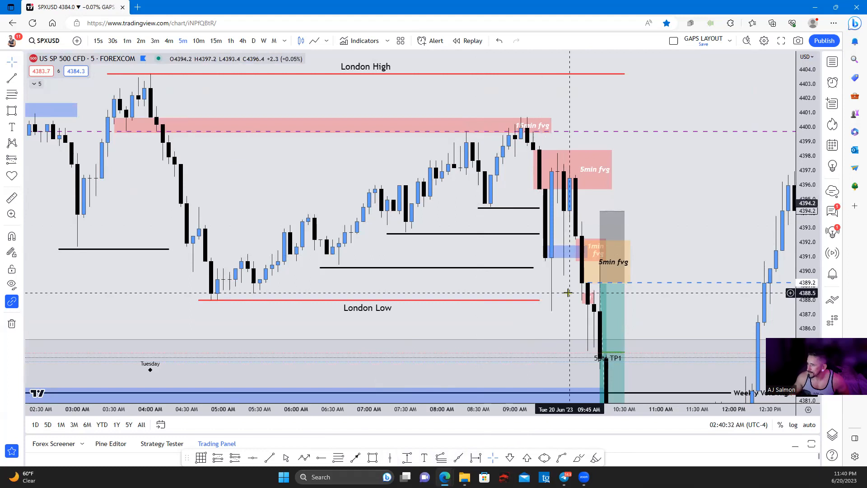
# Mark another stepped swing low before the drop into the FVG zones.
pyautogui.click(587, 294)
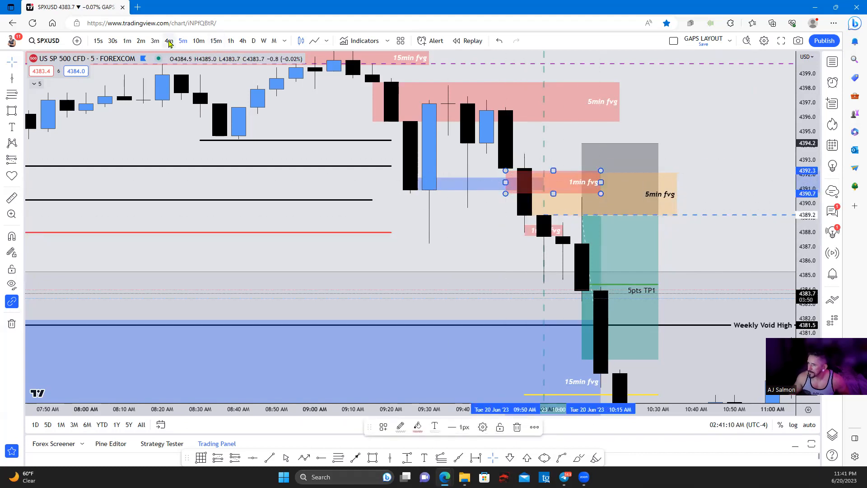
# Switch to 1-minute candles and stretch the blue 4391 zone rightward to about 09:53.
pyautogui.click(126, 41)
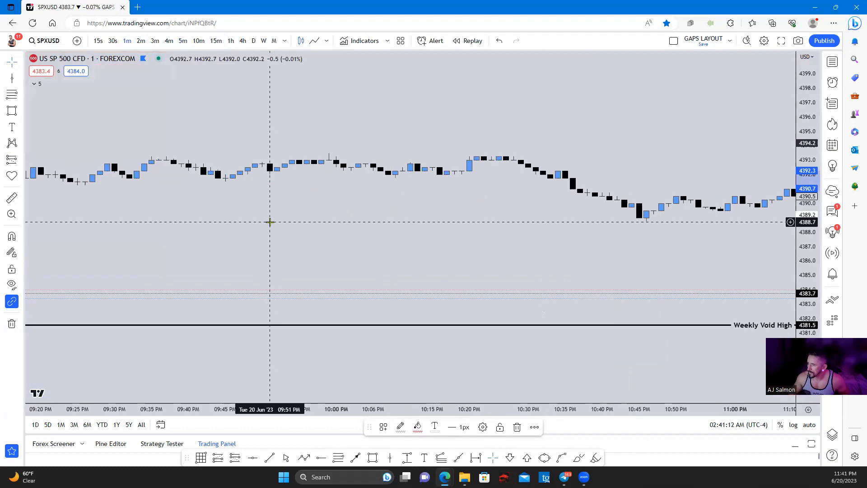
pyautogui.scroll(-3)
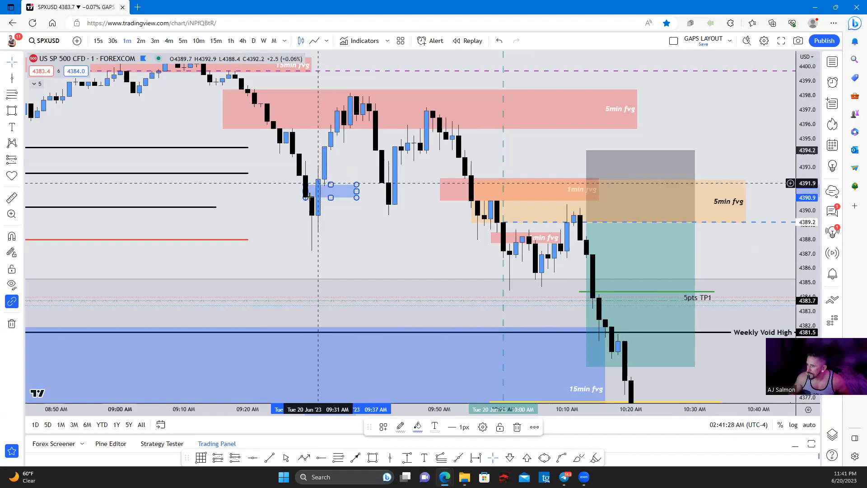
pyautogui.moveTo(356, 190); pyautogui.dragTo(396, 193)
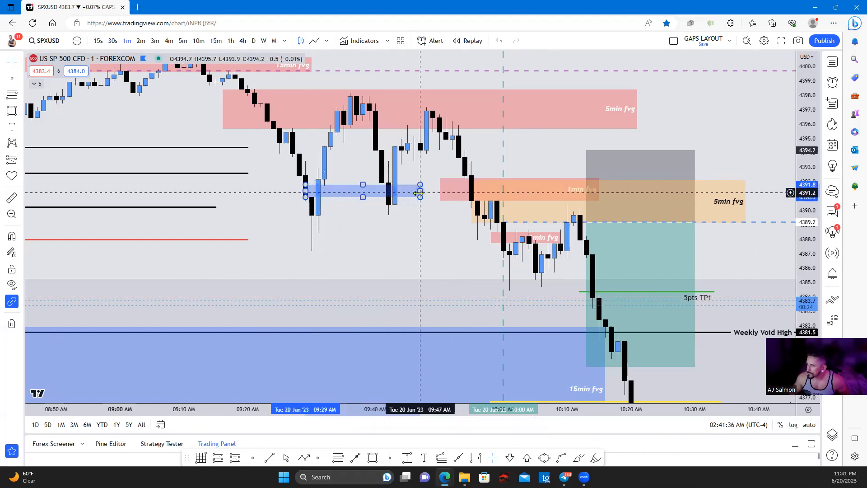
pyautogui.click(429, 118)
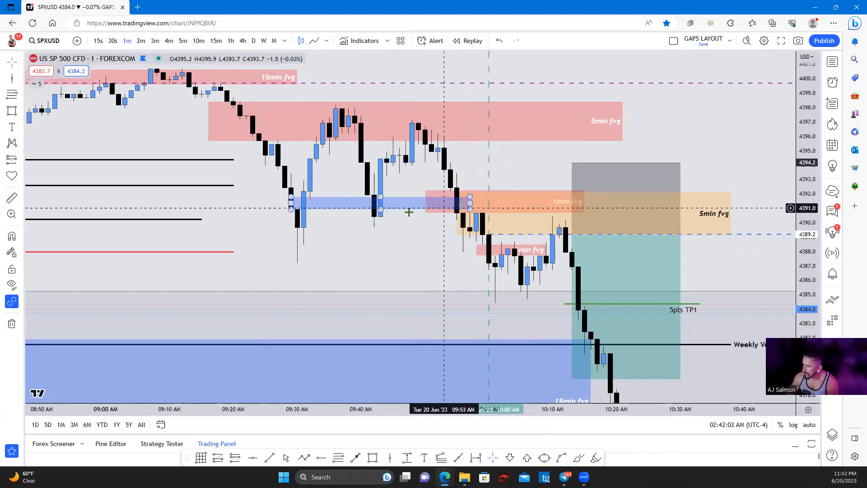
pyautogui.moveTo(302, 205)
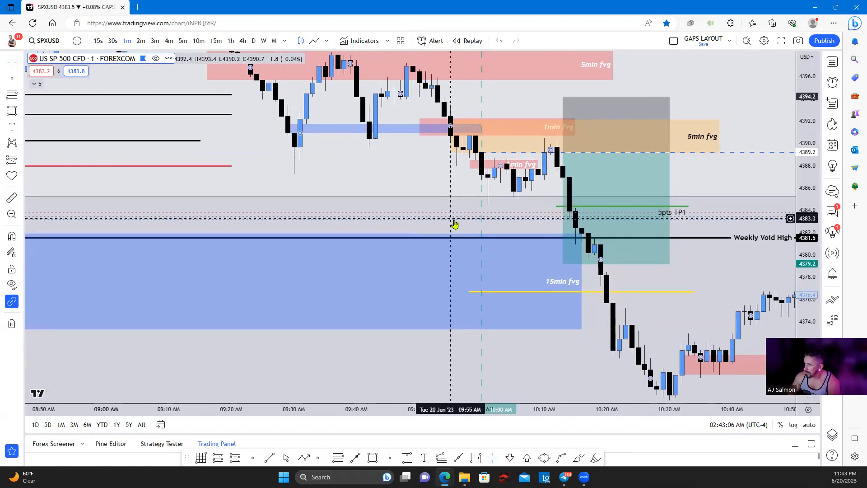
pyautogui.moveTo(406, 225)
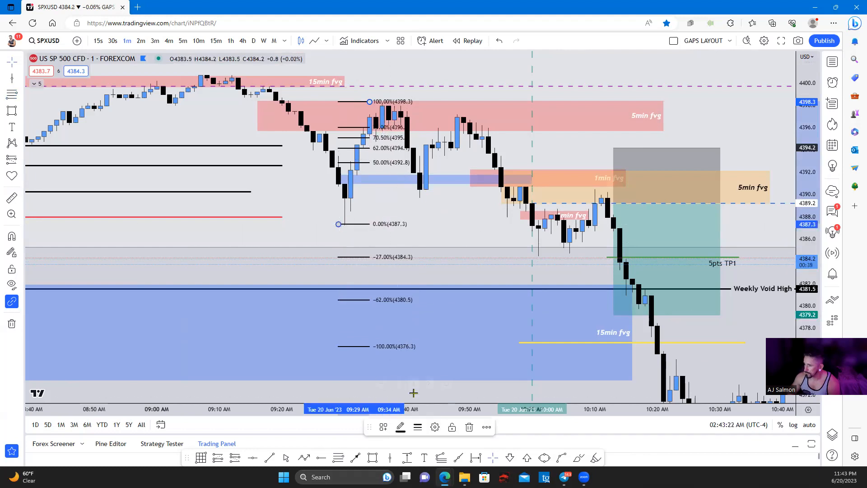
# Align the thin box and yellow 15min FVG line along the Fibonacci levels, then deselect.
pyautogui.click(486, 427)
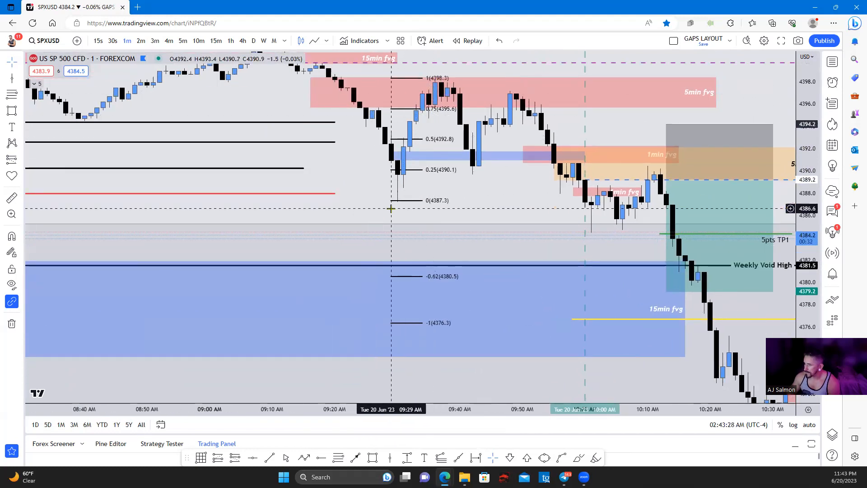
pyautogui.moveTo(396, 205)
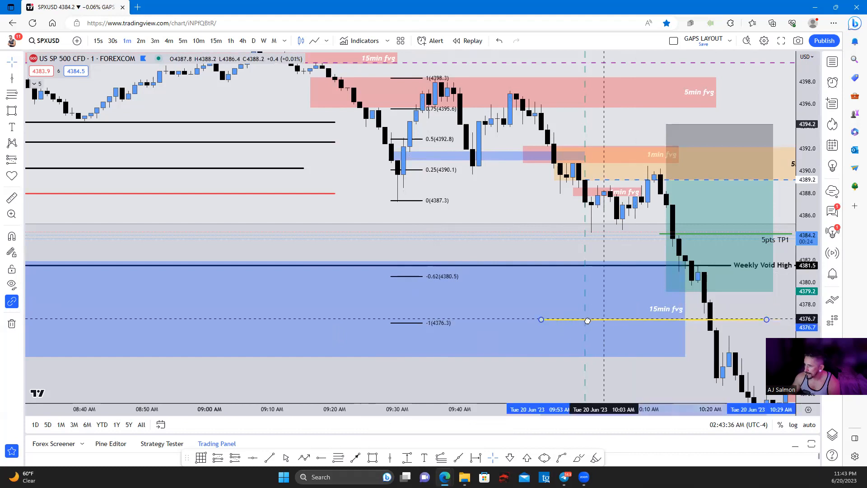
pyautogui.moveTo(587, 320); pyautogui.dragTo(535, 322)
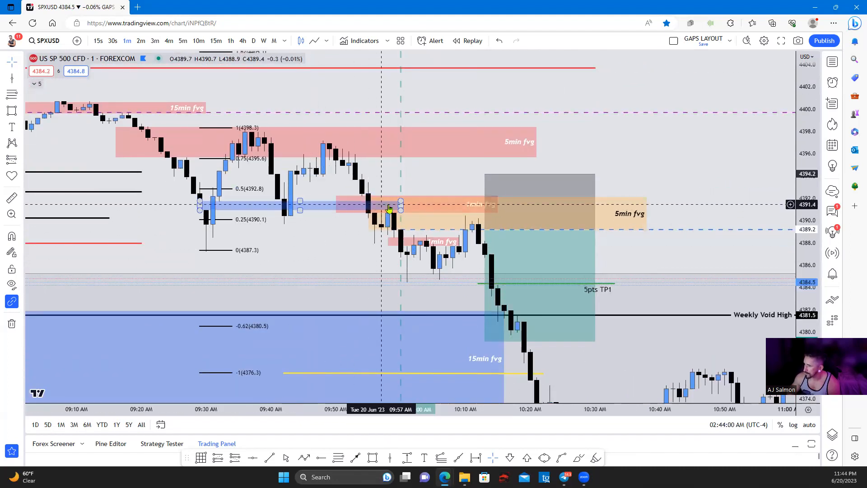
pyautogui.moveTo(448, 226)
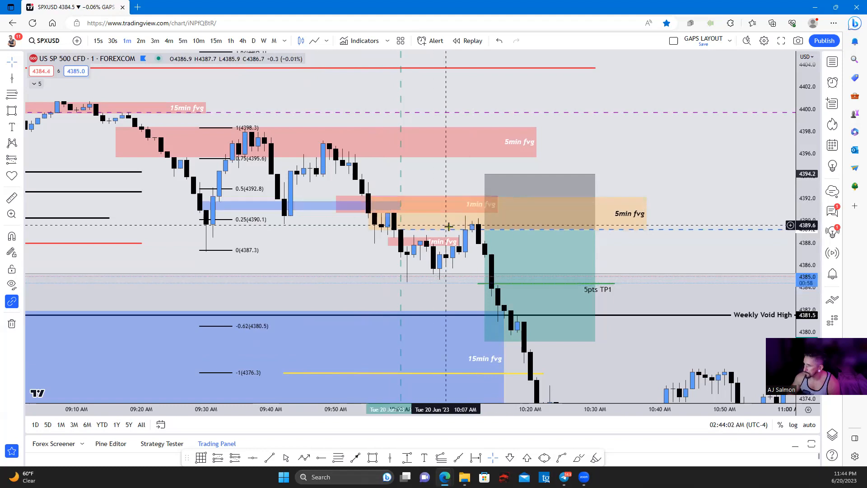
pyautogui.click(487, 210)
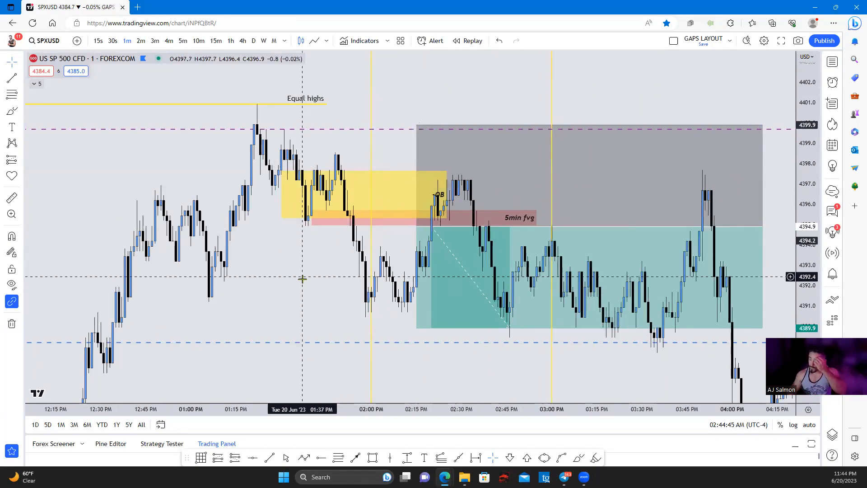
pyautogui.moveTo(289, 266)
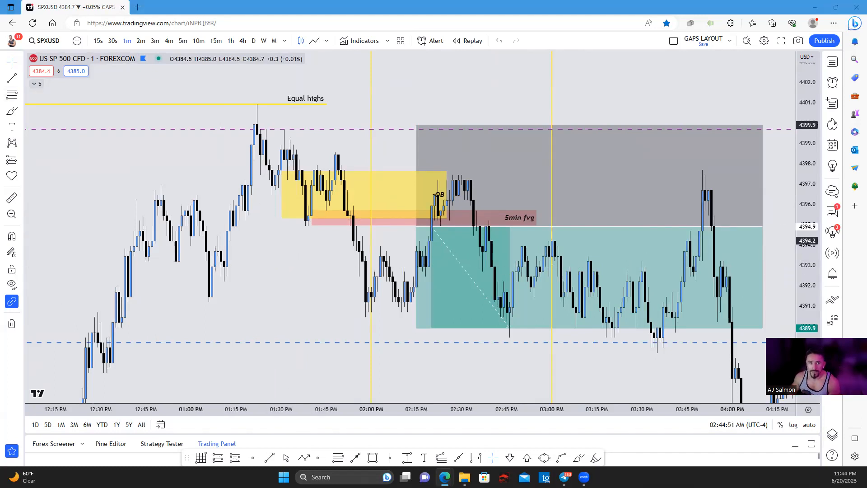
# Leave the afternoon SPXUSD view for the Discord browser tab.
pyautogui.click(180, 6)
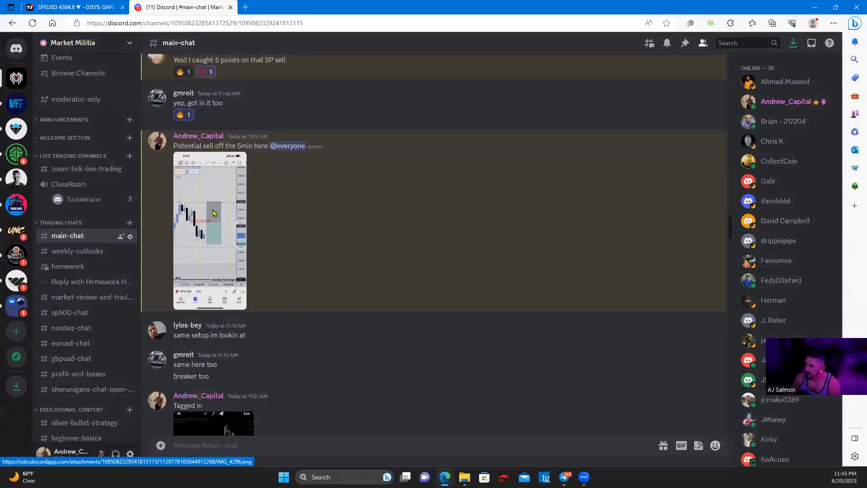
# View the #main-chat posts of members' marked-up SPX chart screenshots.
pyautogui.click(209, 230)
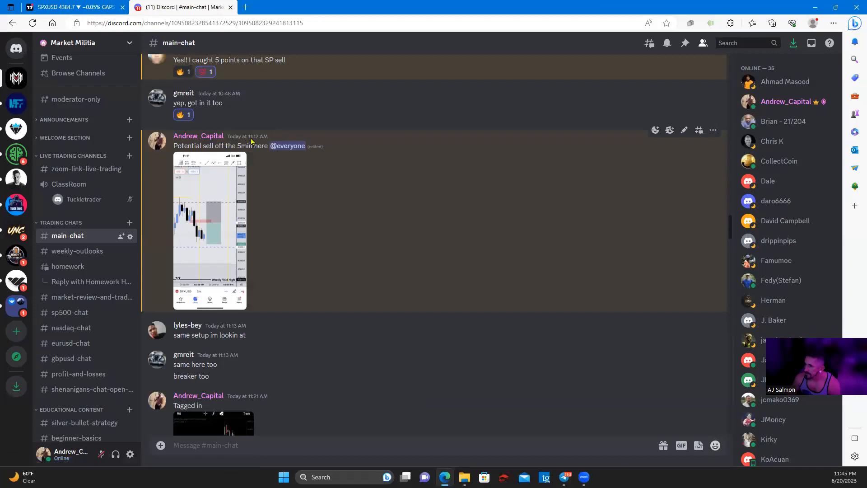
pyautogui.moveTo(253, 237)
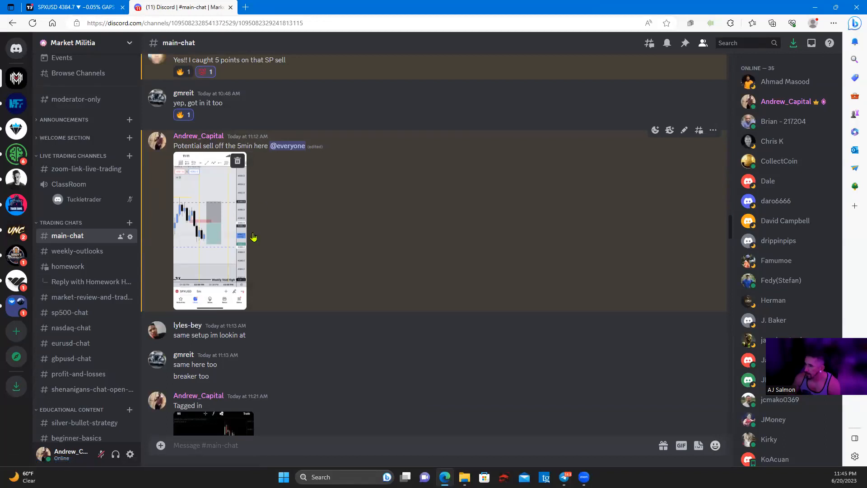
pyautogui.moveTo(215, 215)
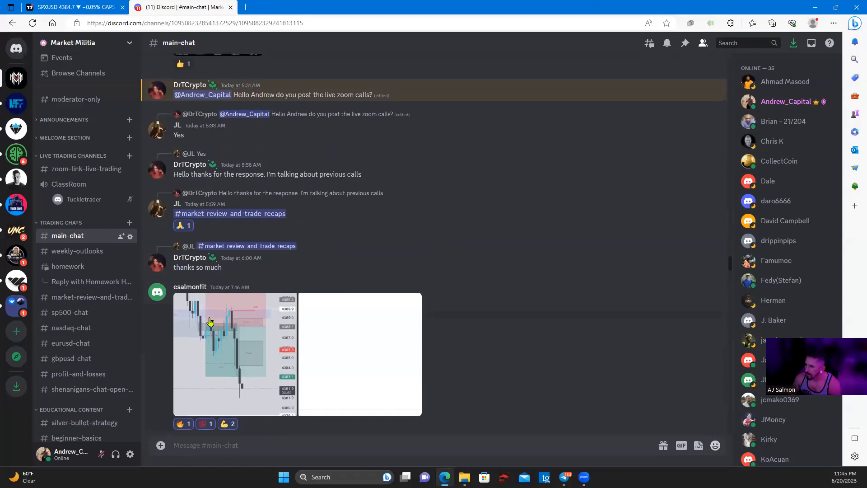
pyautogui.scroll(-3)
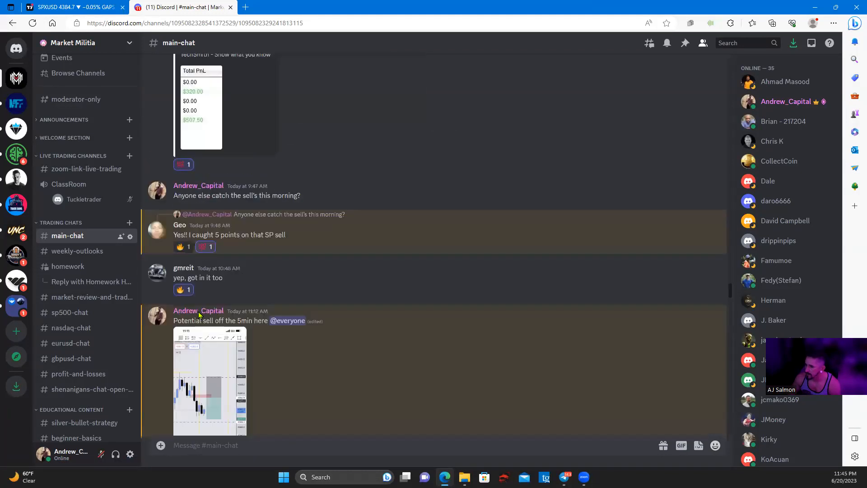
pyautogui.scroll(-3)
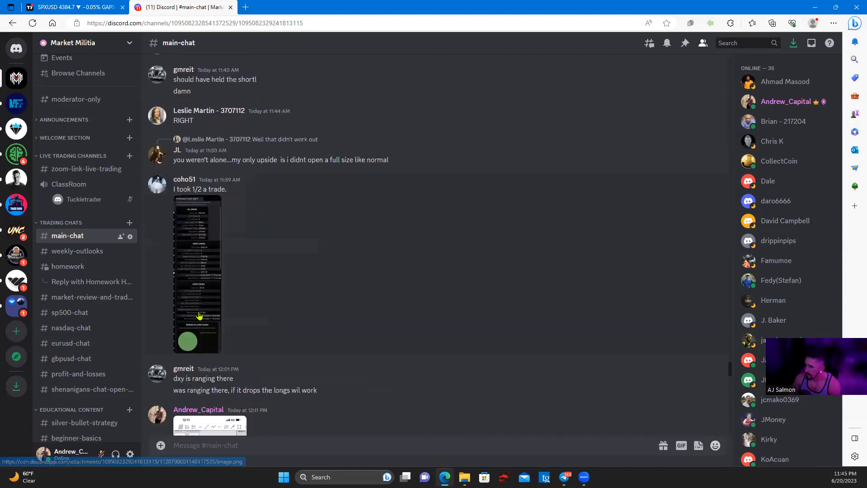
pyautogui.scroll(-3)
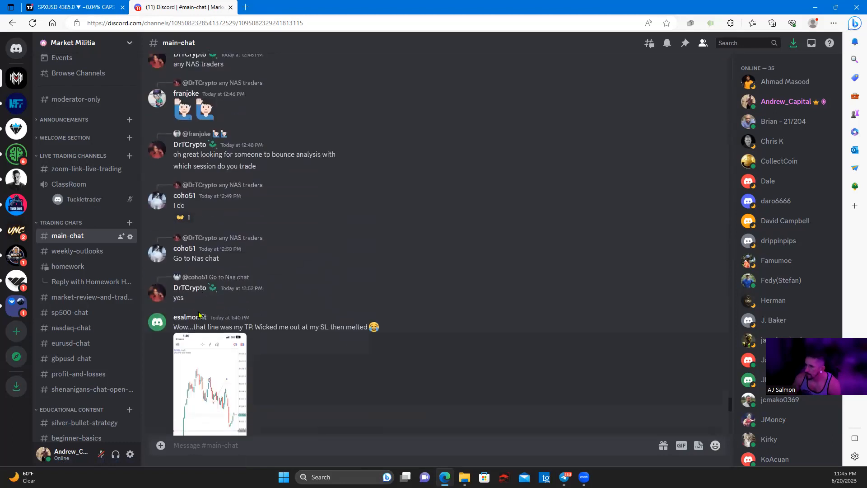
pyautogui.scroll(-3)
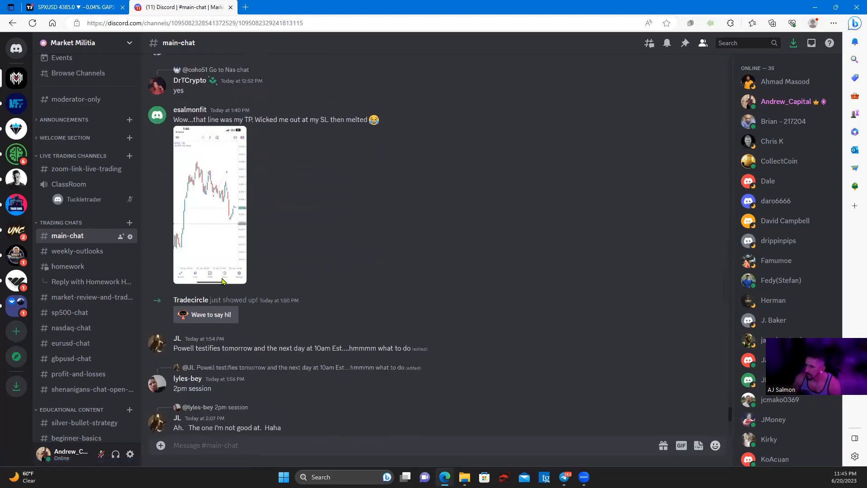
pyautogui.scroll(-3)
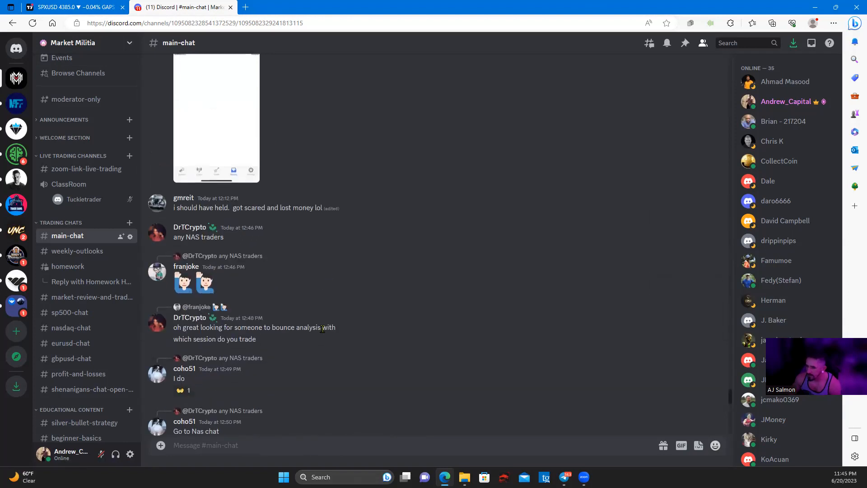
pyautogui.scroll(-3)
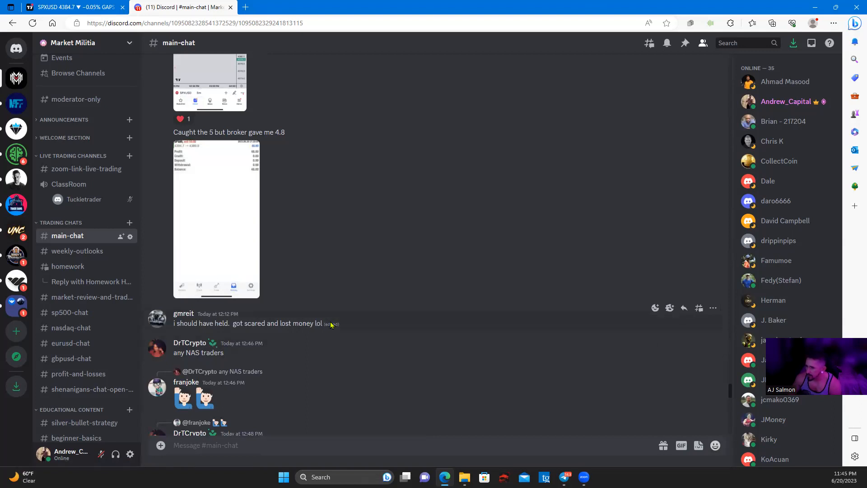
pyautogui.moveTo(330, 323)
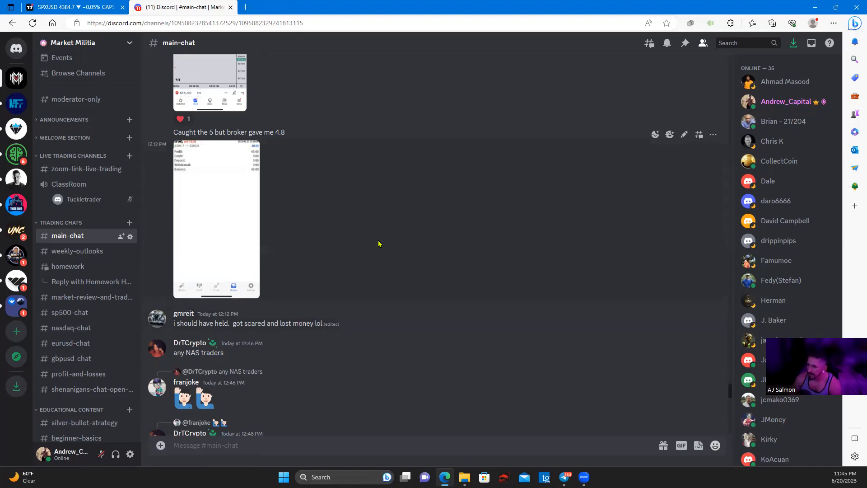
pyautogui.moveTo(364, 236)
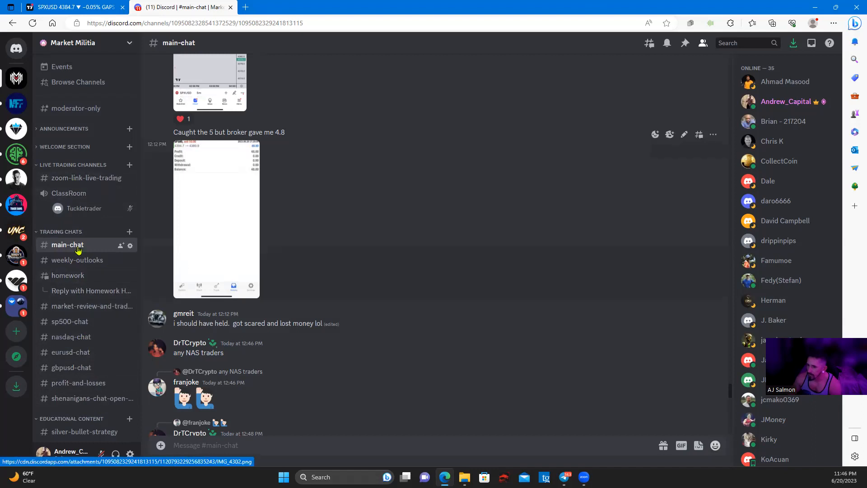
pyautogui.moveTo(302, 229)
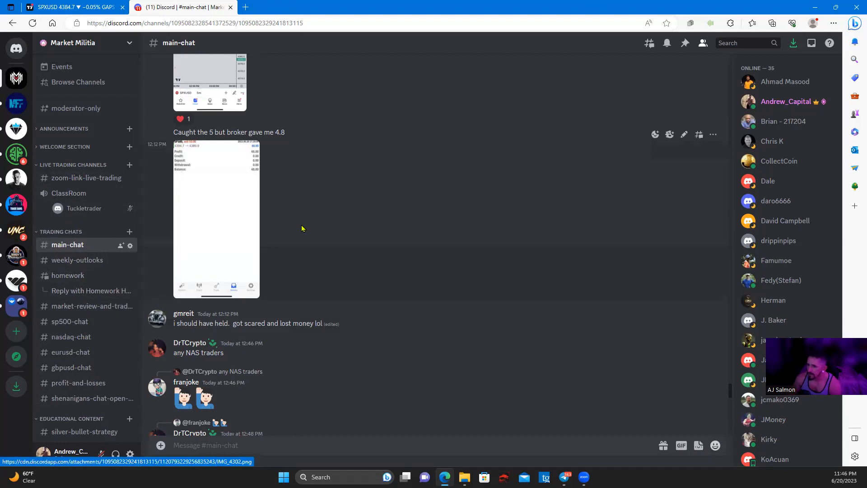
pyautogui.click(73, 6)
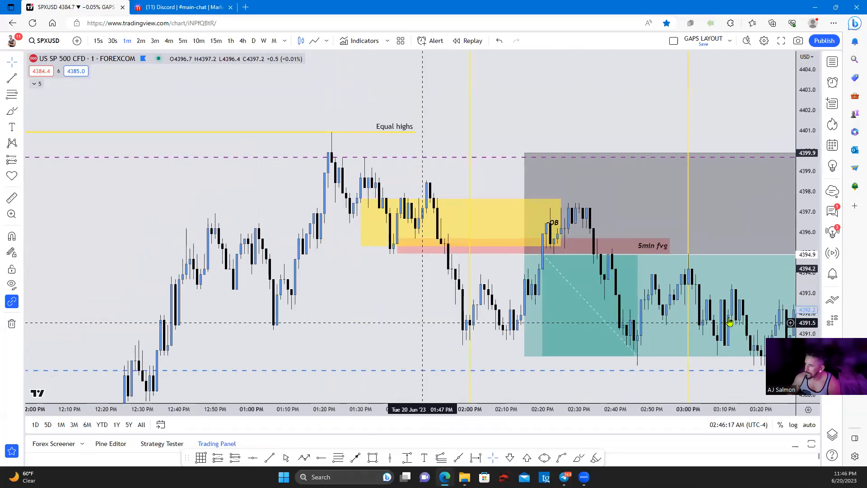
# Put the SPXUSD chart back on the 5-minute timeframe.
pyautogui.click(183, 41)
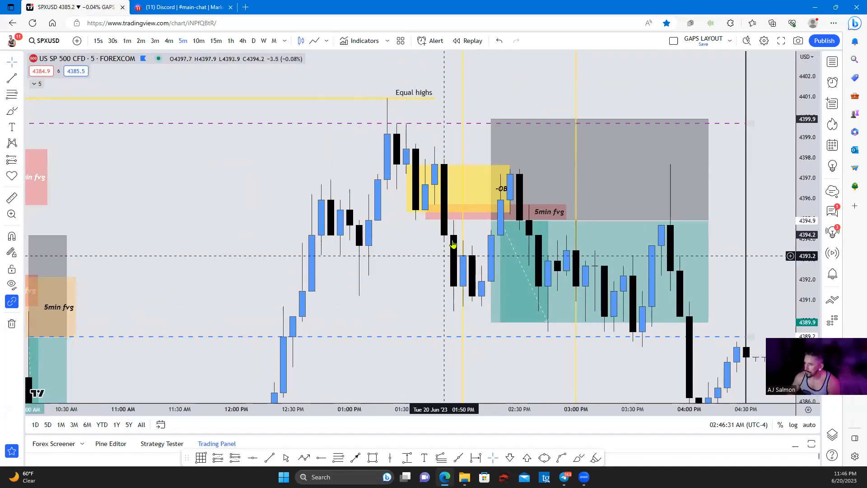
pyautogui.moveTo(388, 119)
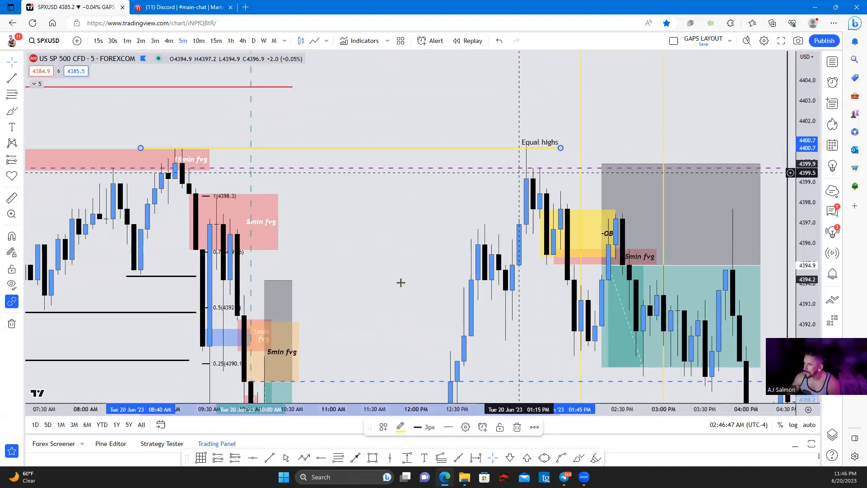
# Clear the 'Equal highs' text label from the yellow trend line and confirm.
pyautogui.doubleClick(540, 148)
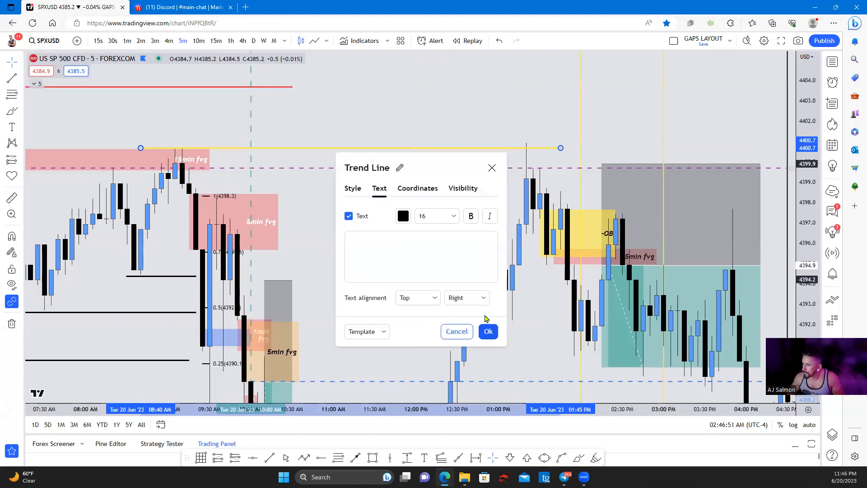
pyautogui.click(487, 330)
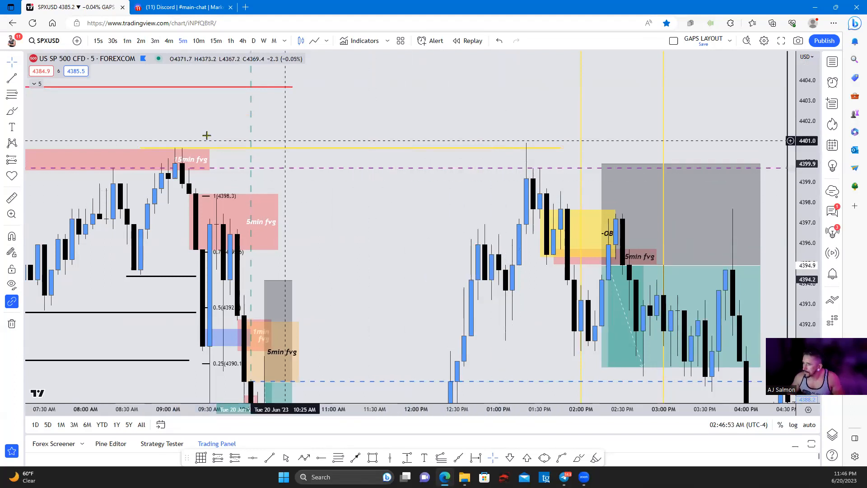
pyautogui.moveTo(527, 154)
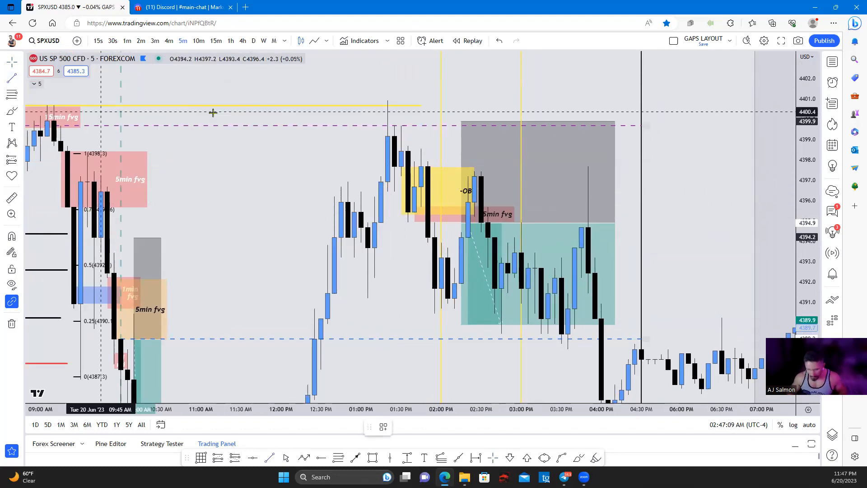
pyautogui.moveTo(380, 193)
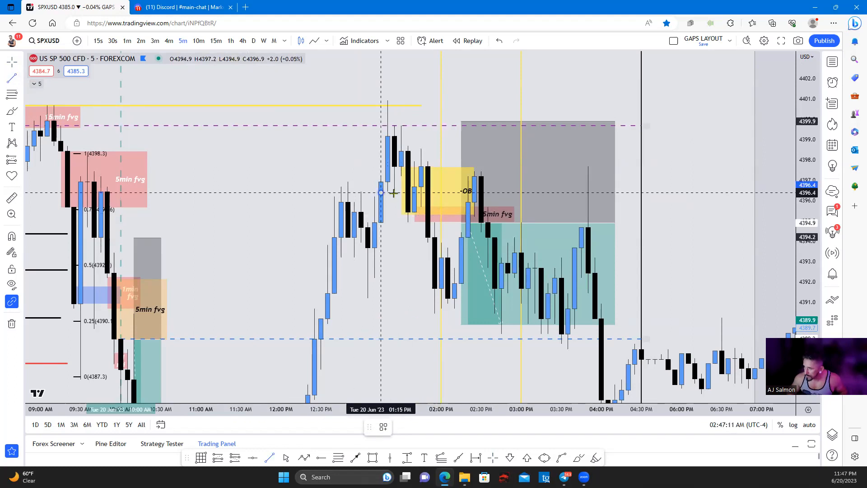
# Reshape the yellow order block box beside the 5min FVG.
pyautogui.click(393, 193)
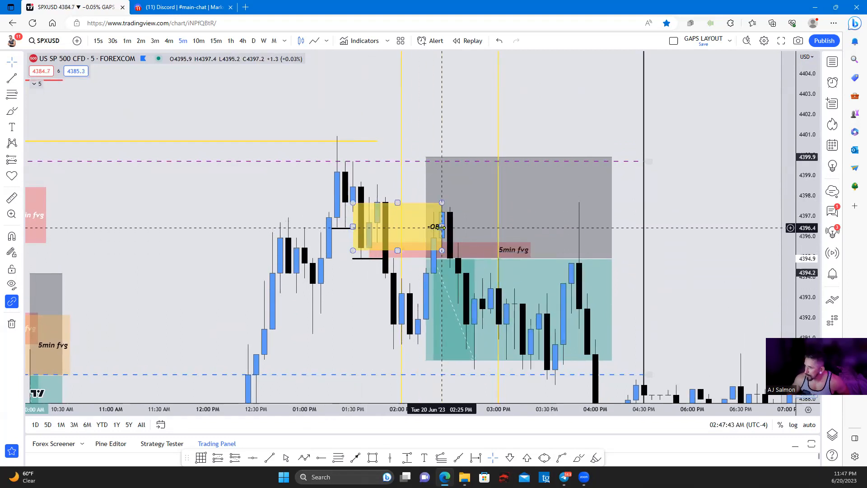
pyautogui.moveTo(442, 227); pyautogui.dragTo(490, 227)
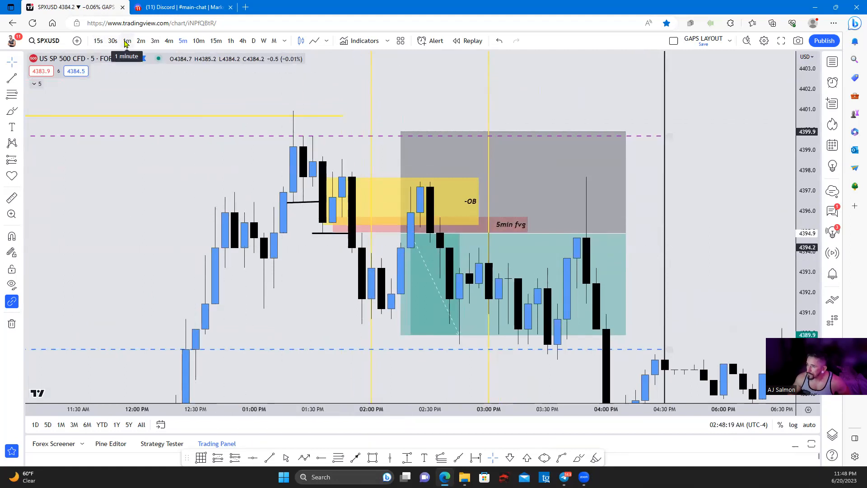
# Switch SPXUSD to 1-minute candles and reframe around the order block.
pyautogui.click(126, 41)
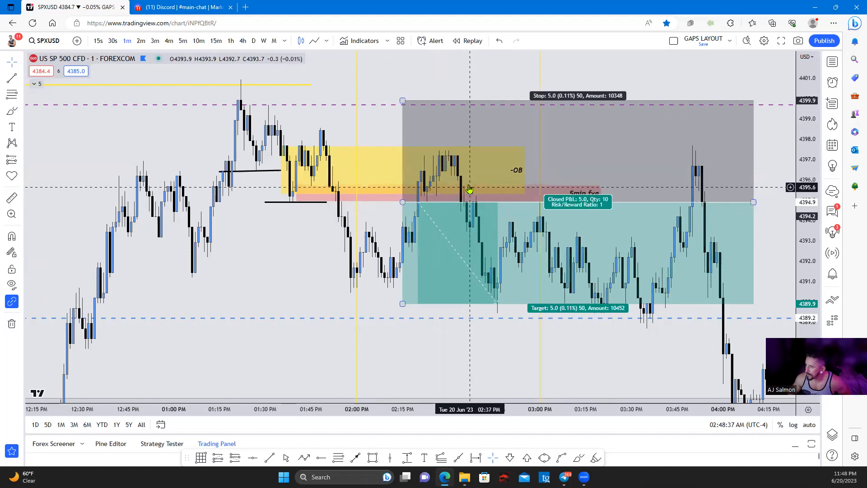
pyautogui.moveTo(445, 161)
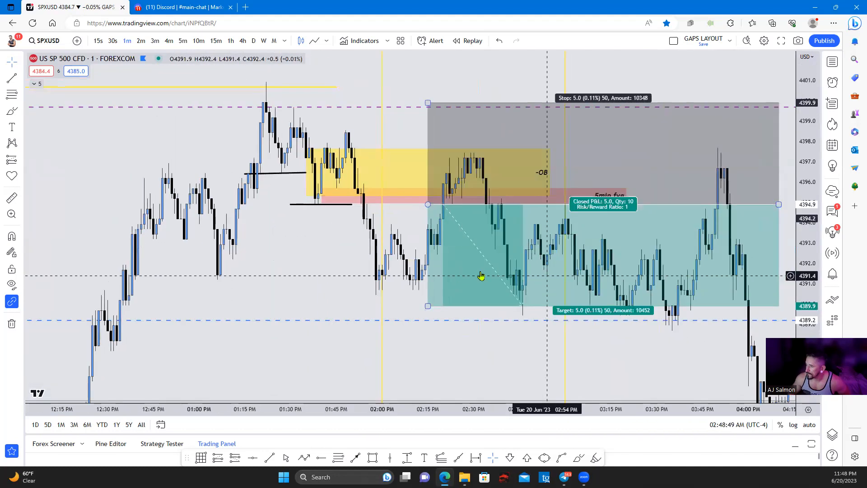
pyautogui.moveTo(482, 275); pyautogui.dragTo(381, 320)
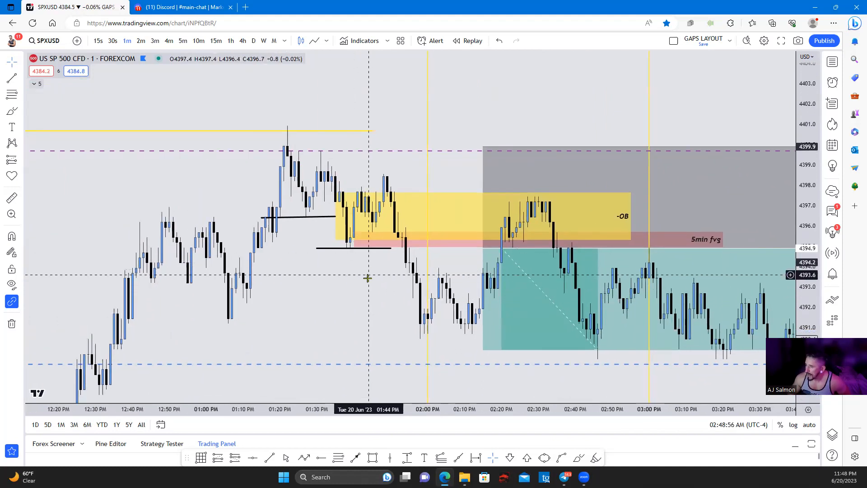
pyautogui.moveTo(402, 237)
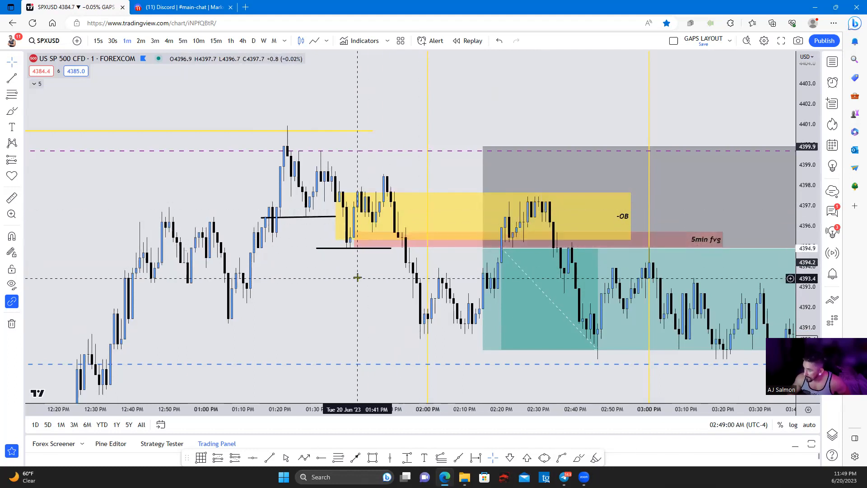
pyautogui.moveTo(354, 188)
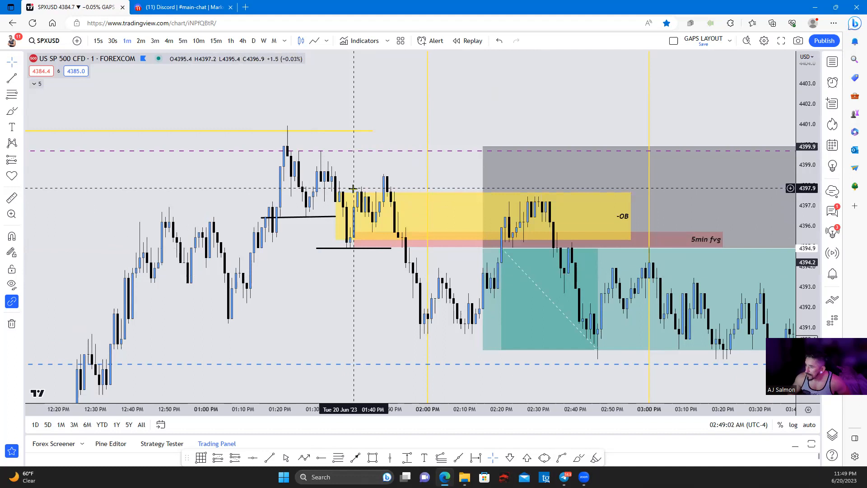
pyautogui.moveTo(367, 227)
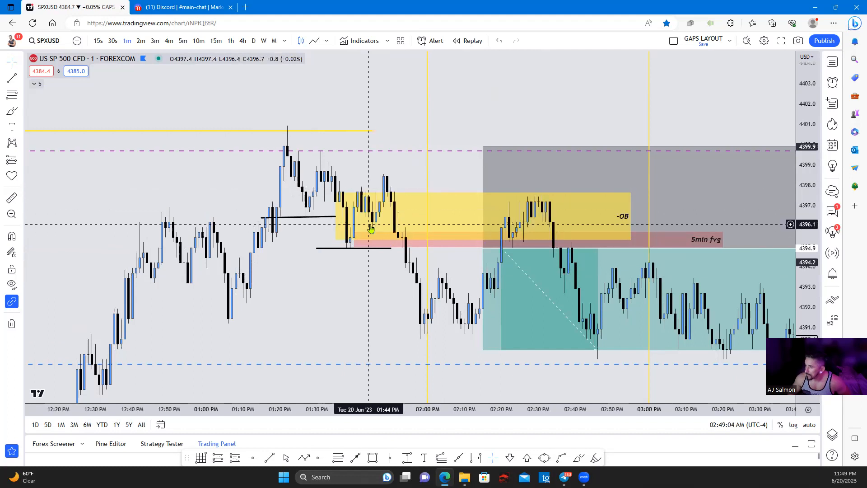
pyautogui.moveTo(383, 171)
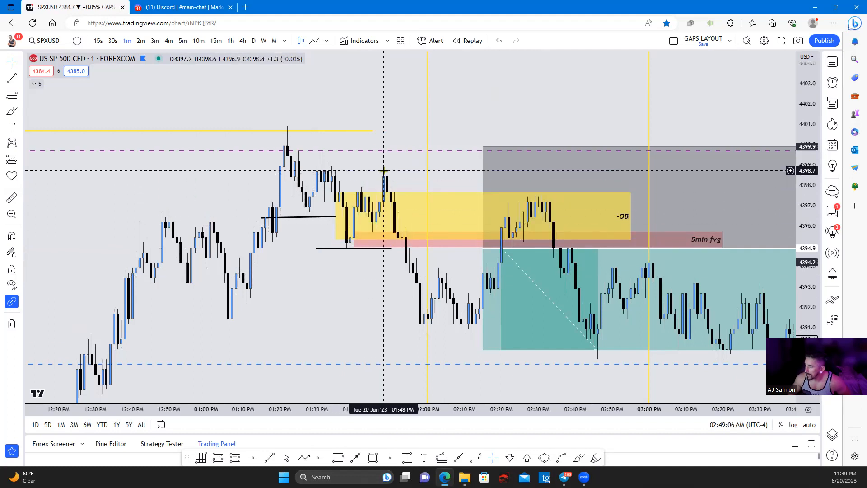
pyautogui.moveTo(427, 308)
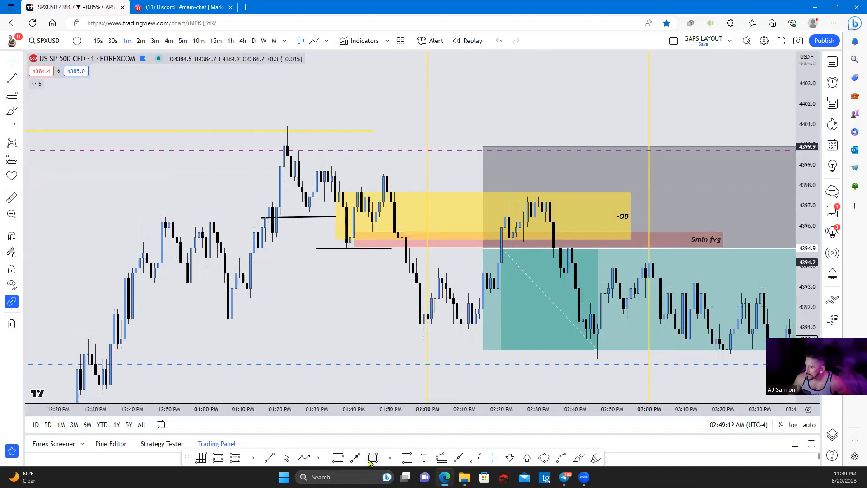
# Draw a box over the upper order block and apply the saved Breaker template.
pyautogui.click(373, 457)
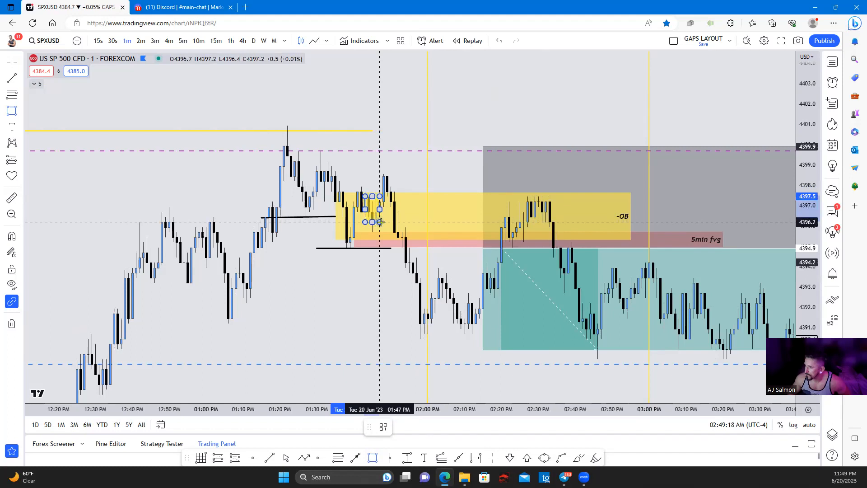
pyautogui.moveTo(378, 222); pyautogui.dragTo(446, 222)
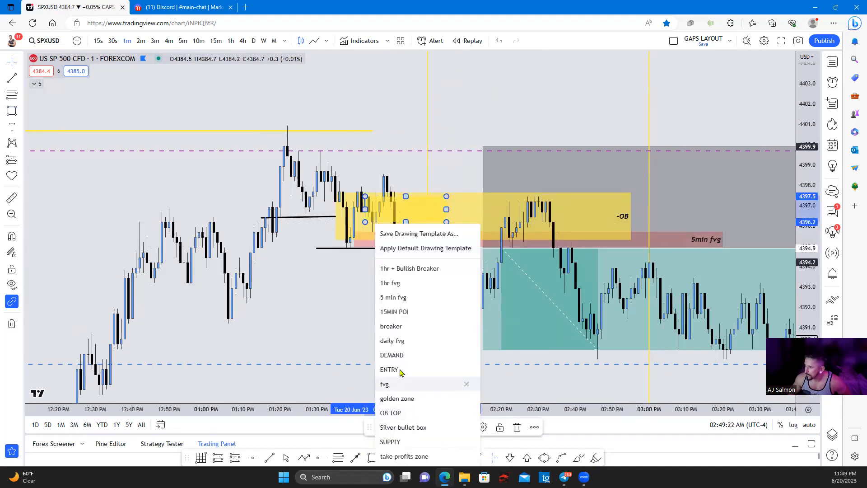
pyautogui.click(390, 326)
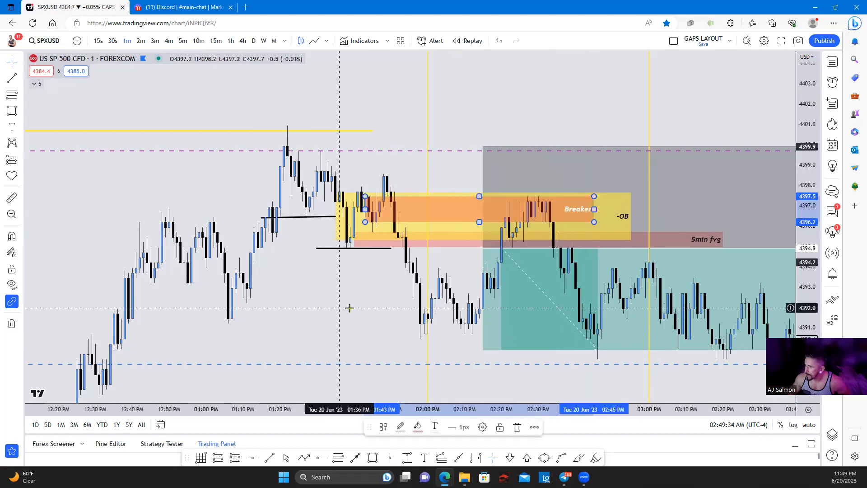
pyautogui.moveTo(372, 266)
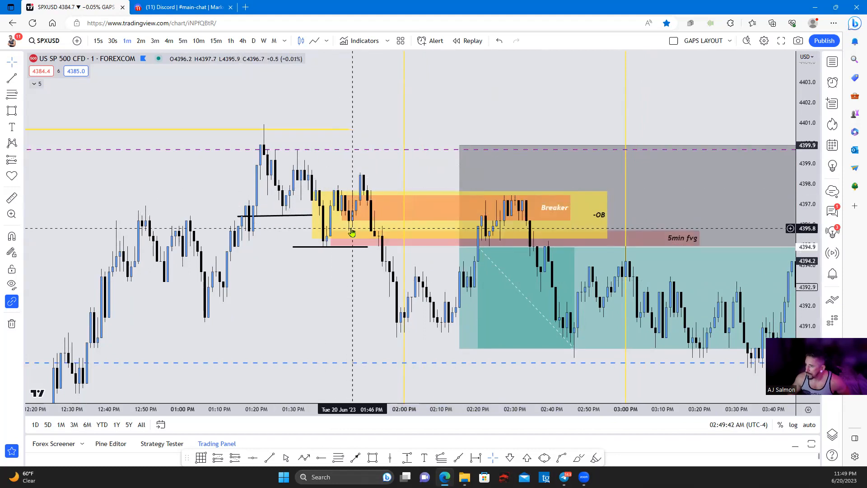
pyautogui.moveTo(363, 170)
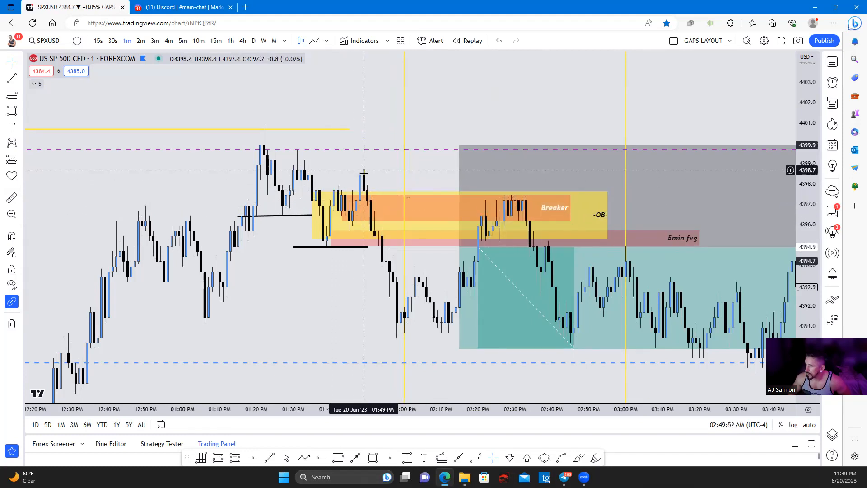
pyautogui.moveTo(403, 331)
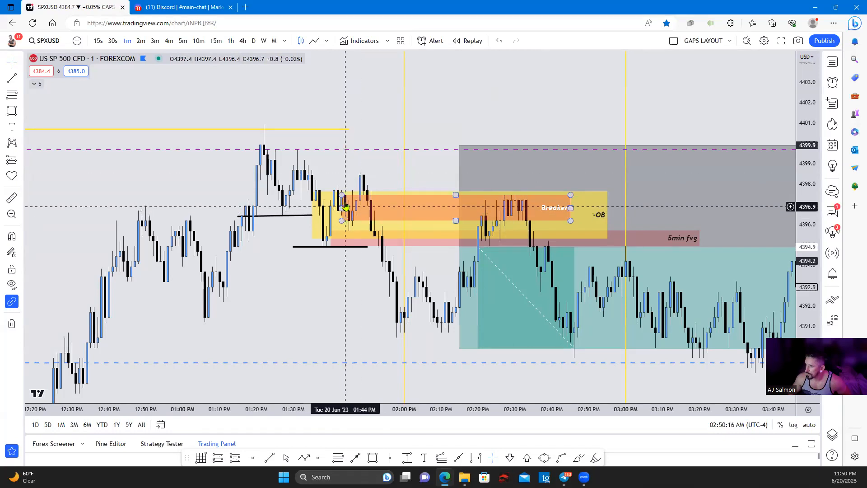
pyautogui.moveTo(378, 210)
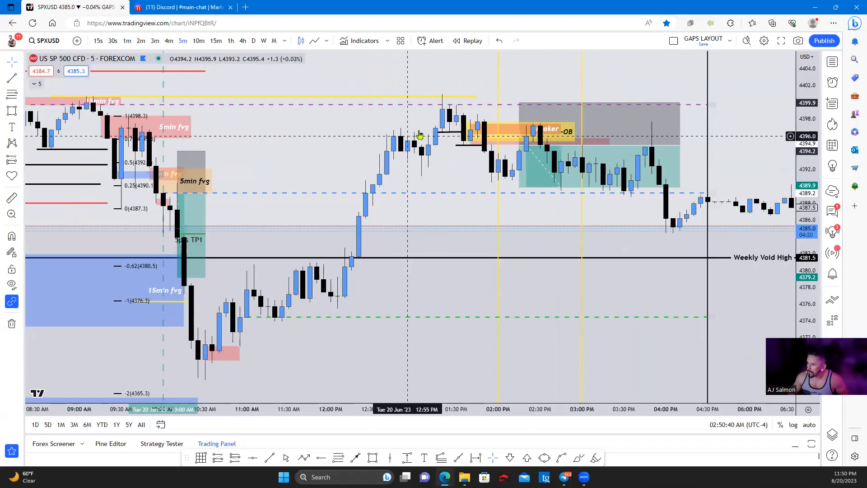
pyautogui.moveTo(303, 271)
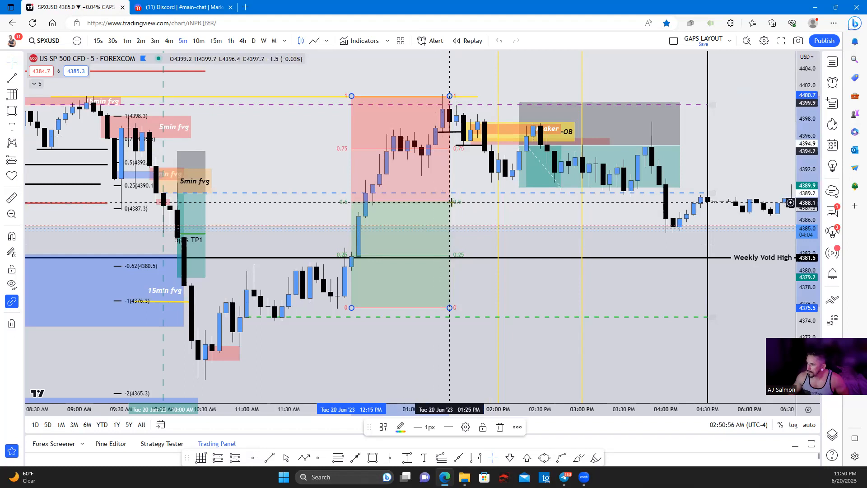
pyautogui.moveTo(89, 138)
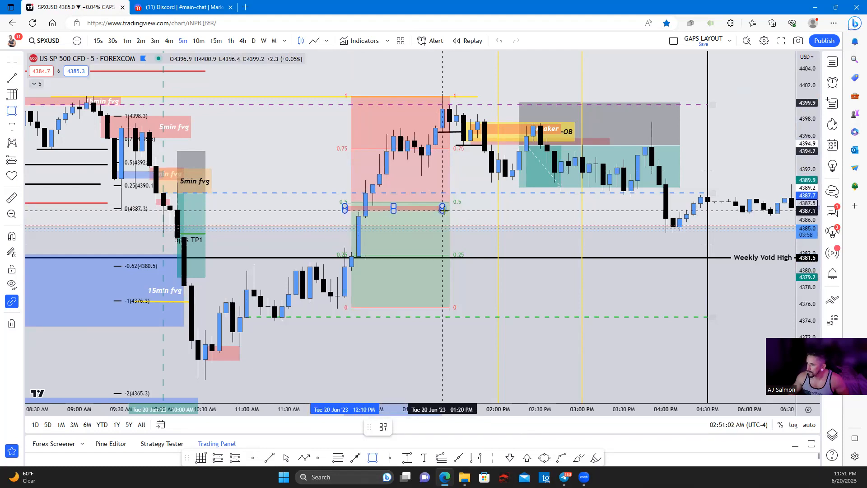
# Finish the thin red box at the Fibonacci 0.5 level of the midday rally.
pyautogui.click(442, 209)
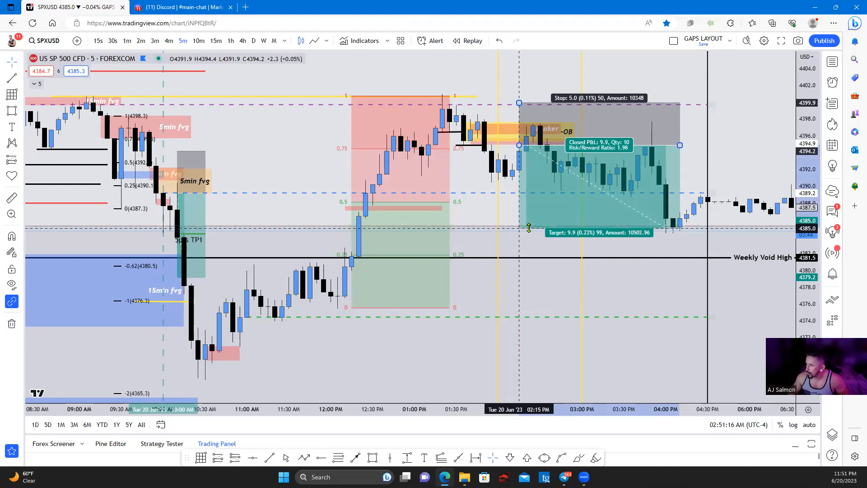
# Stretch the short position's target to a 2:1 risk/reward and reframe the annotations.
pyautogui.moveTo(529, 228); pyautogui.dragTo(530, 233)
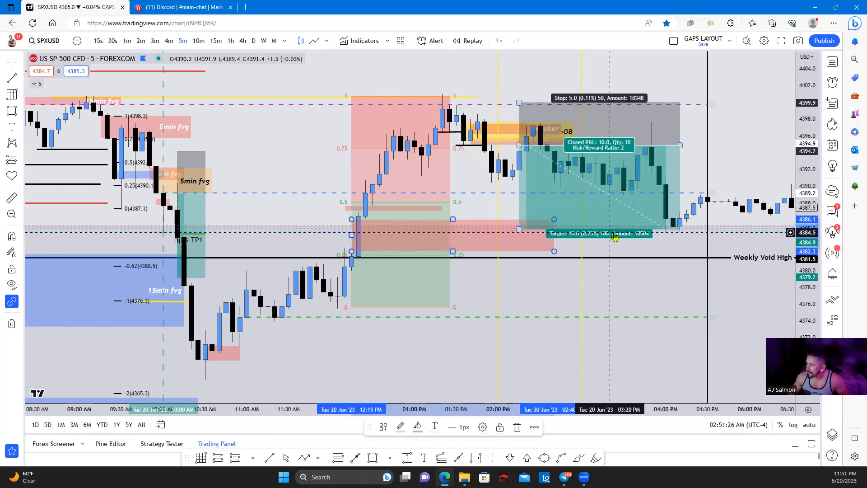
pyautogui.moveTo(614, 237); pyautogui.dragTo(575, 262)
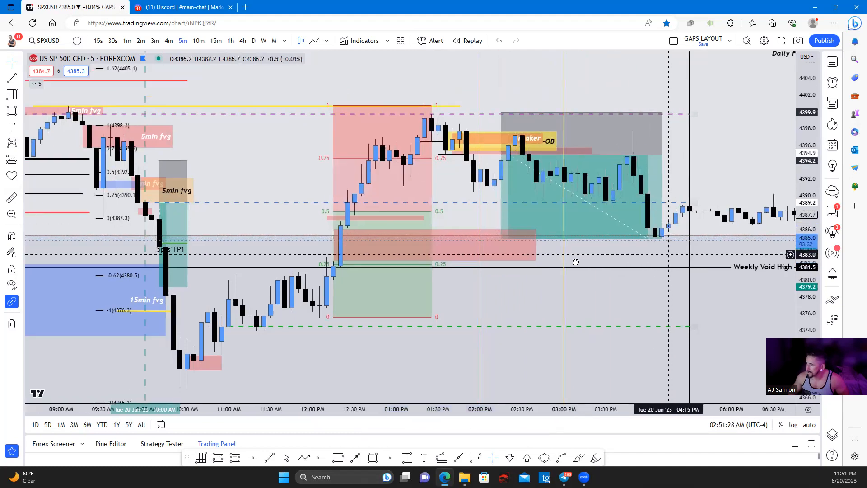